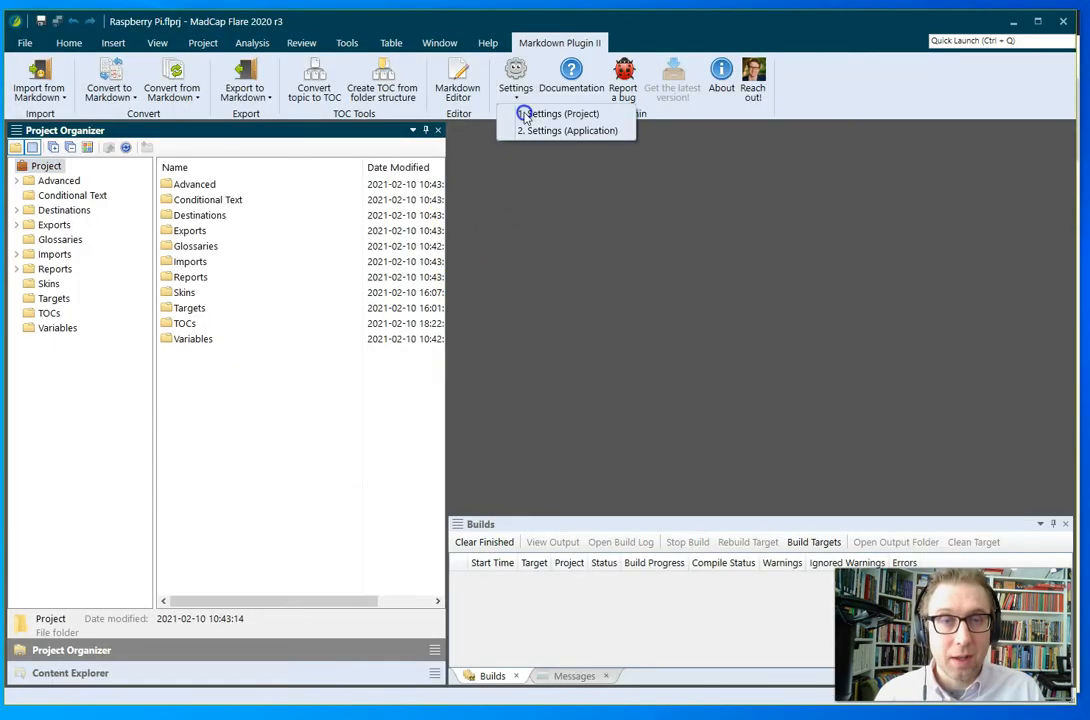
Review the Markdown plugin's conversion settings and dismiss the plugin web page
left_click(556, 112)
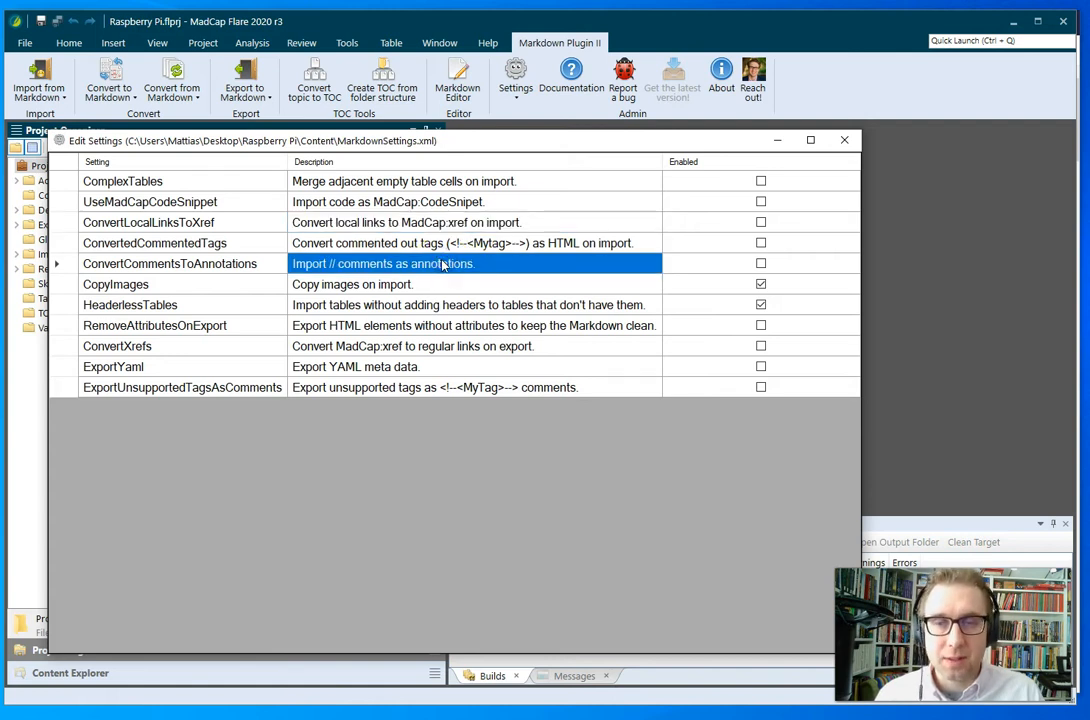
left_click(410, 366)
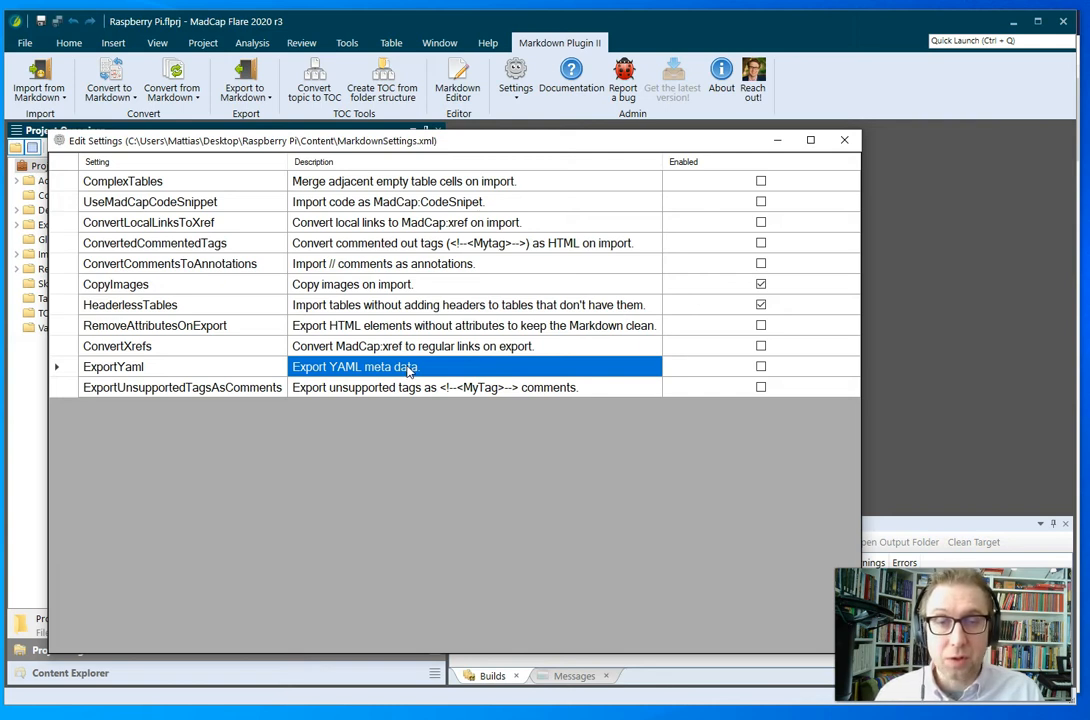
mouse_move(844, 140)
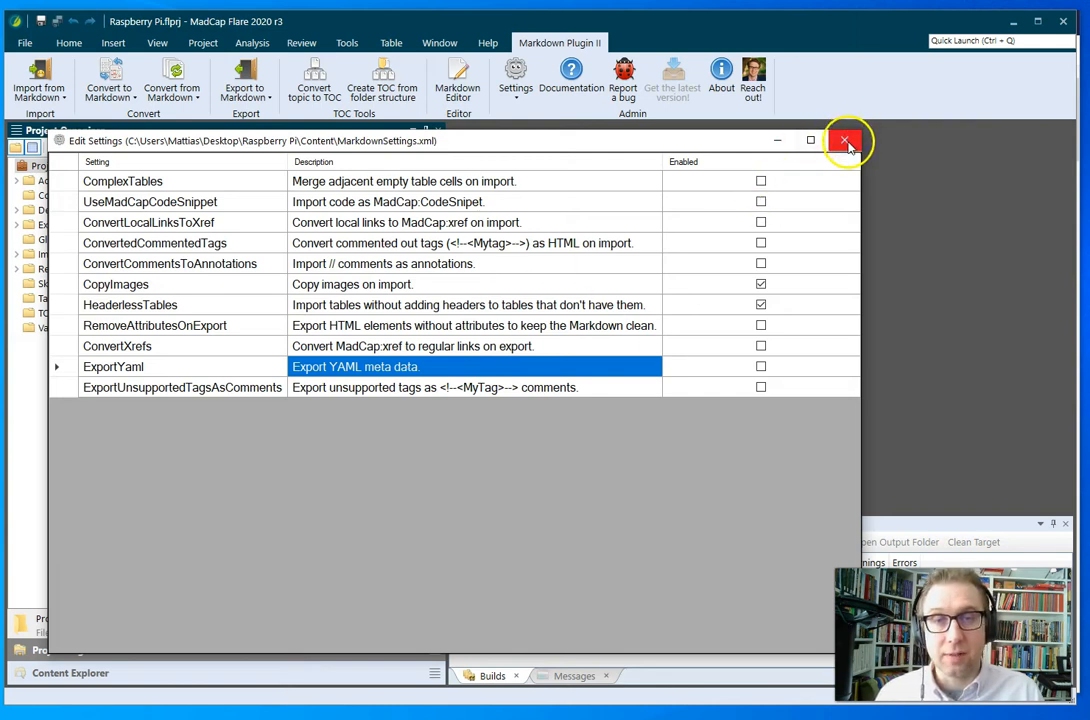
left_click(844, 140)
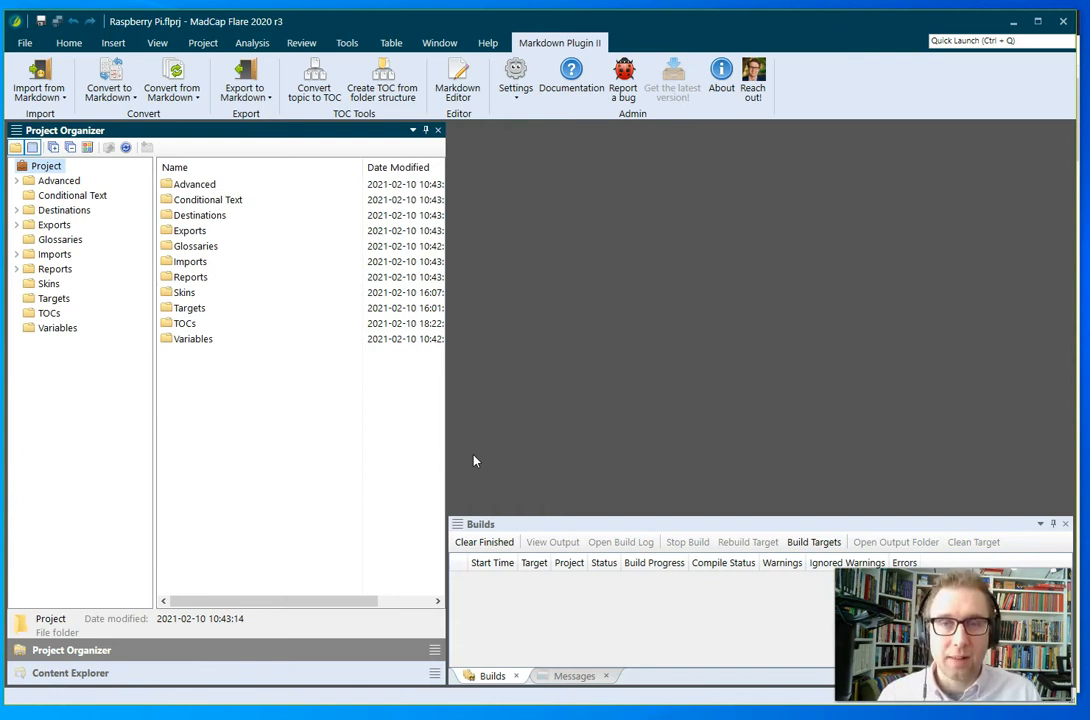
mouse_move(996, 76)
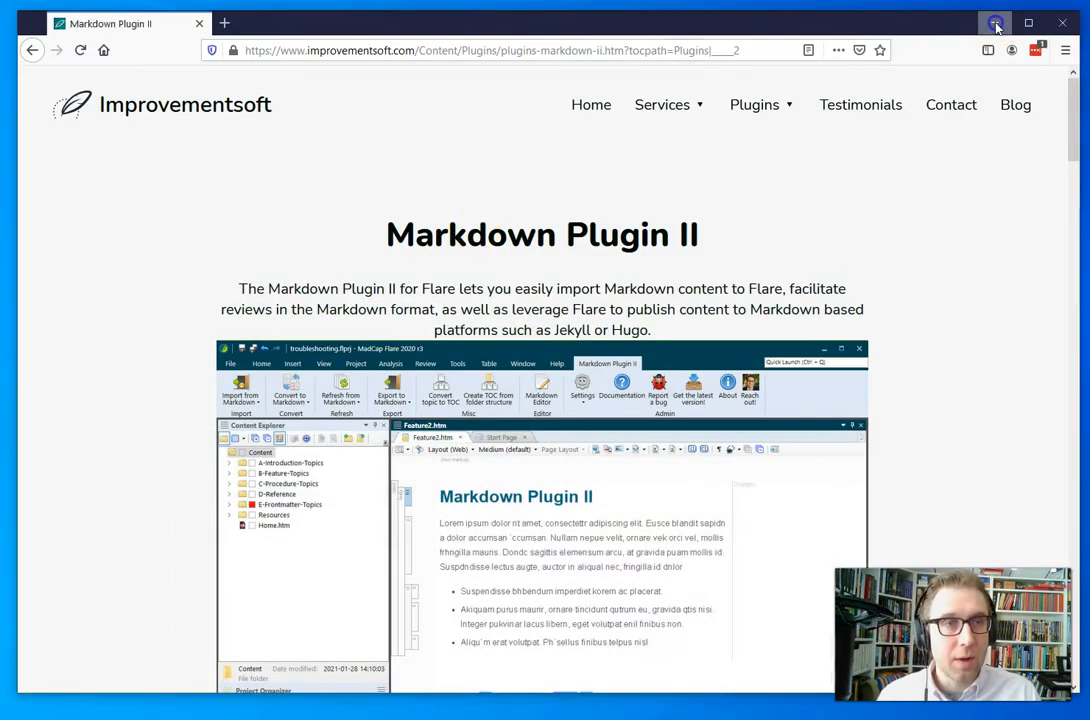
left_click(996, 22)
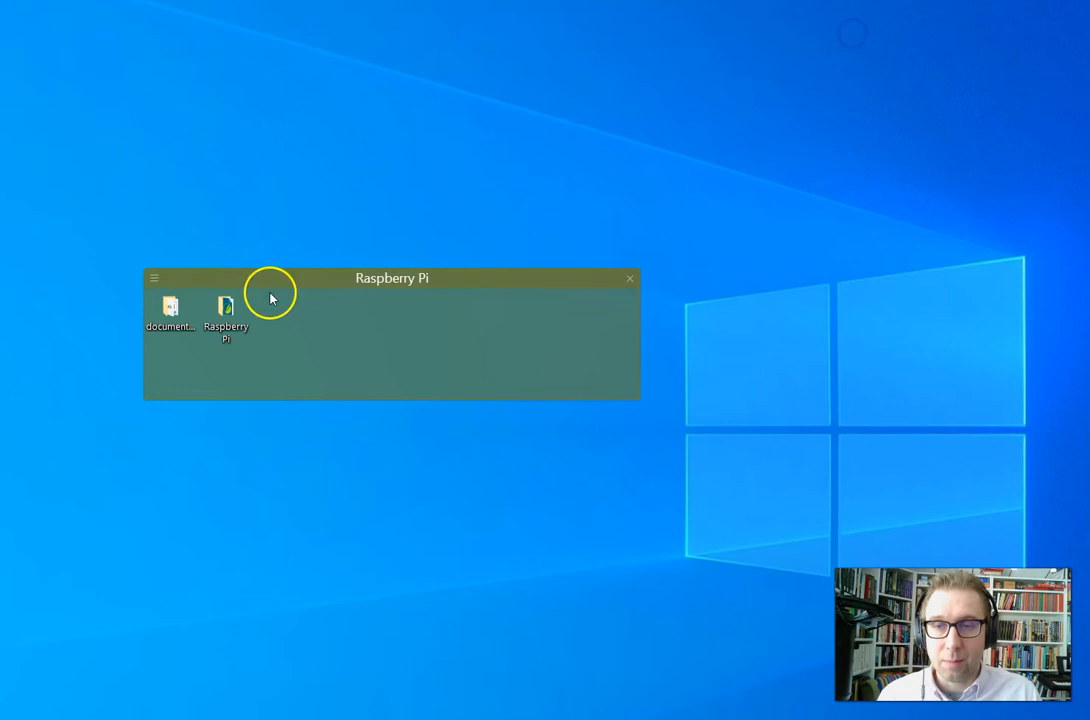
double_click(168, 310)
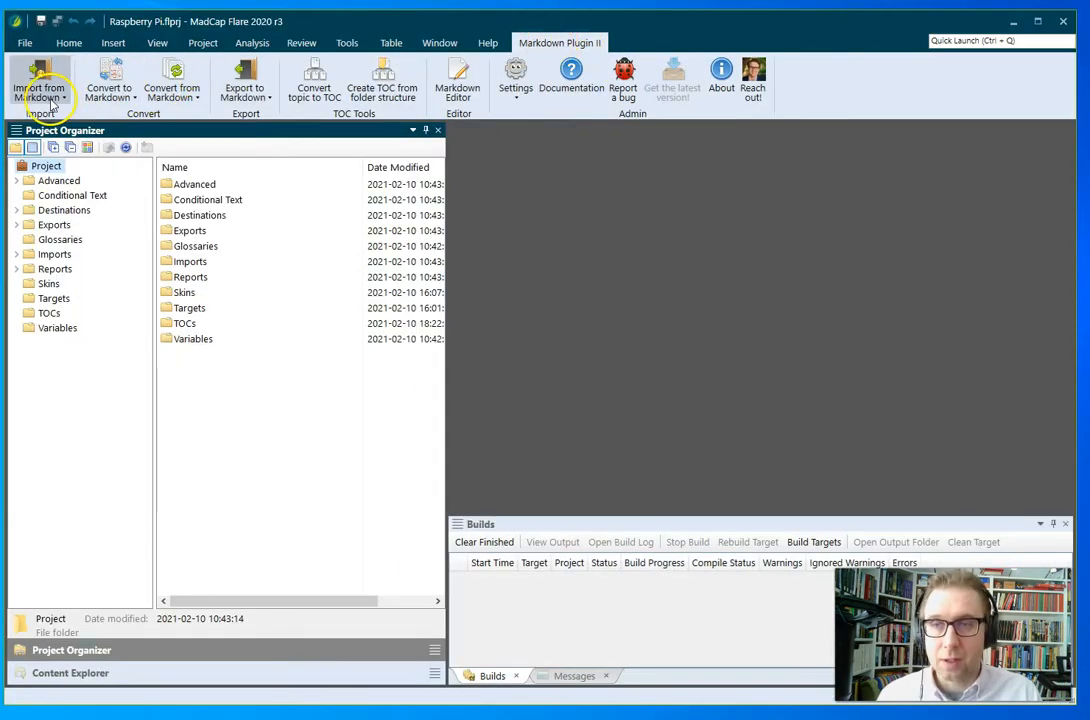
Import documentation-master with sub-folders into the Content > Raspberry Pi folder
left_click(40, 80)
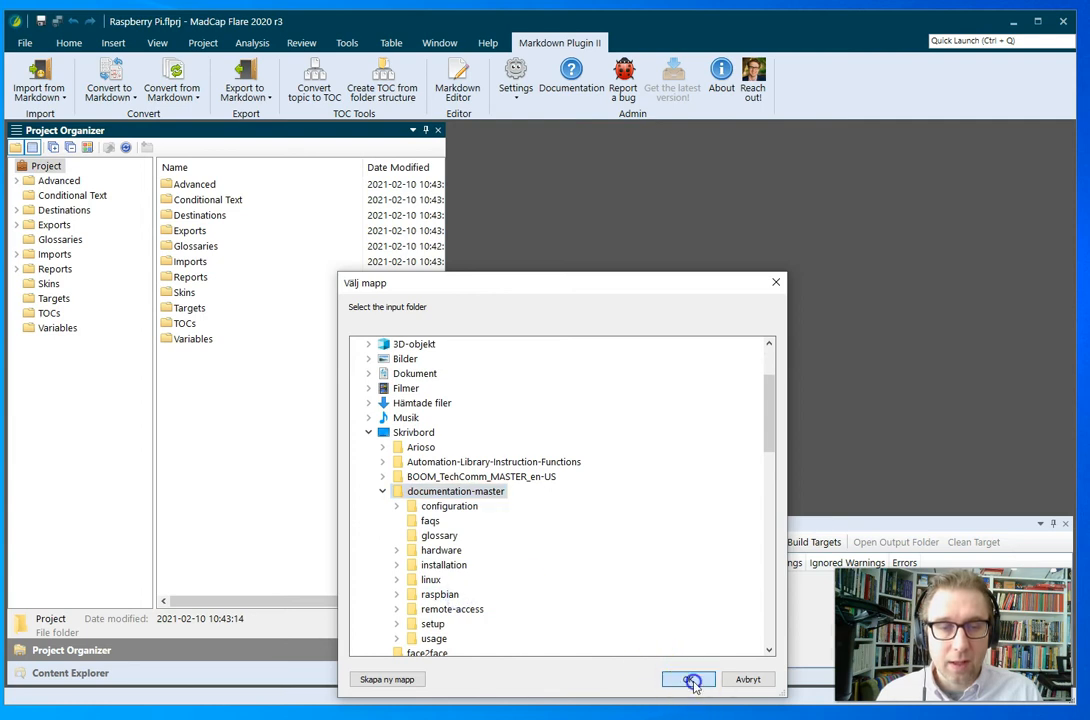
left_click(688, 680)
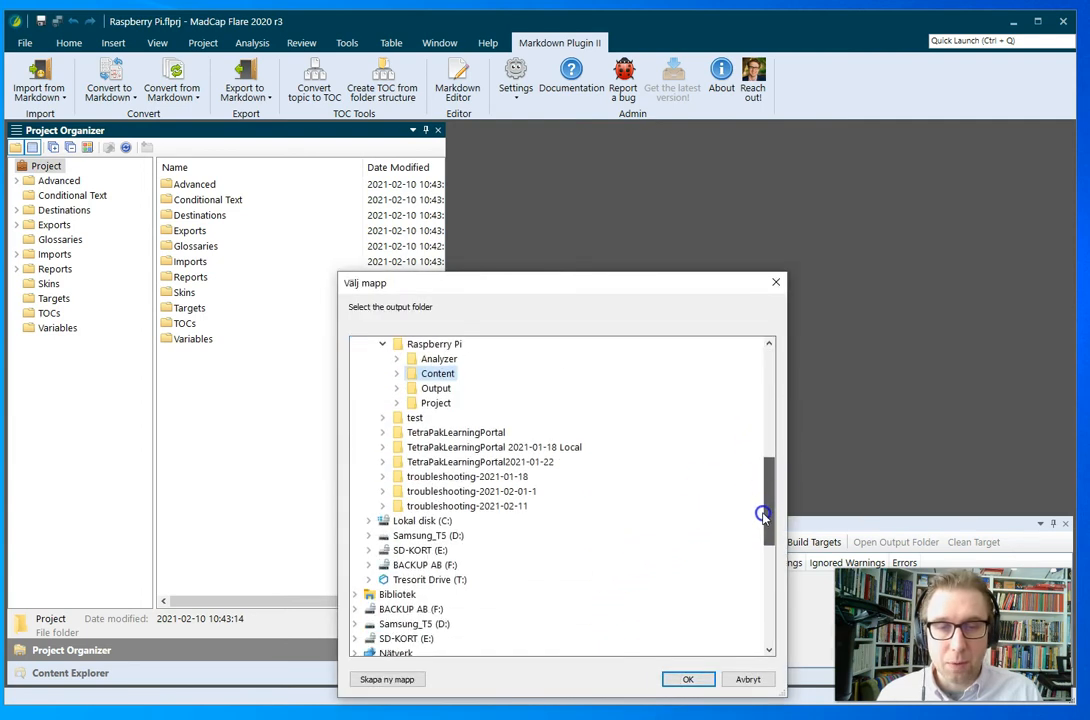
left_click(396, 358)
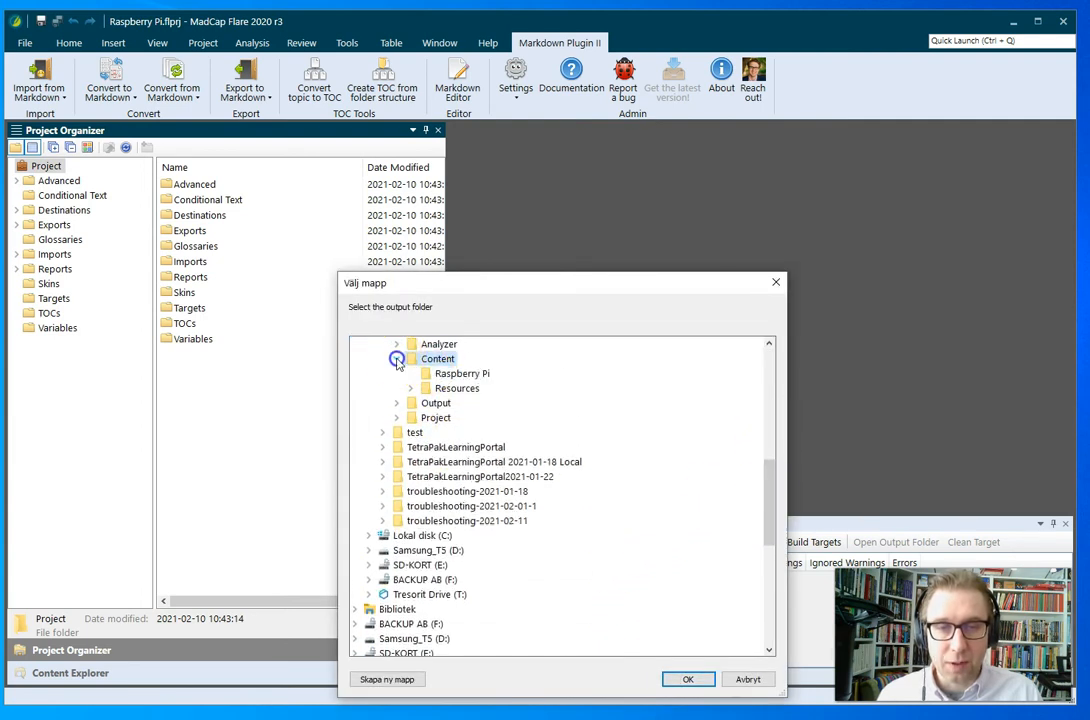
left_click(460, 374)
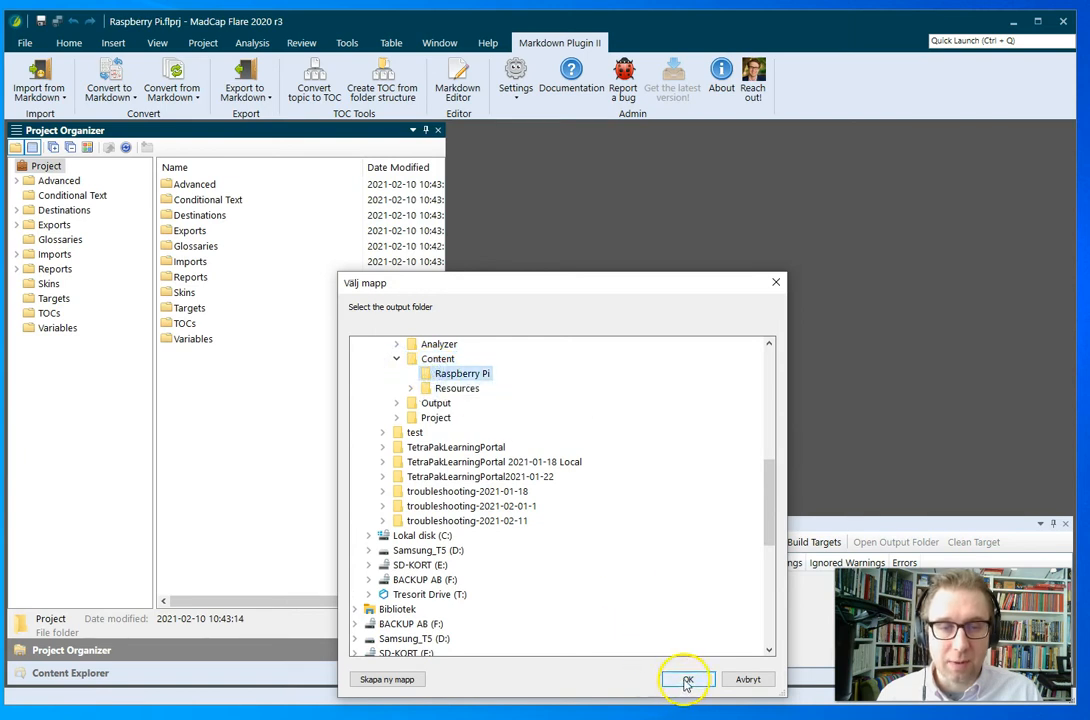
left_click(684, 680)
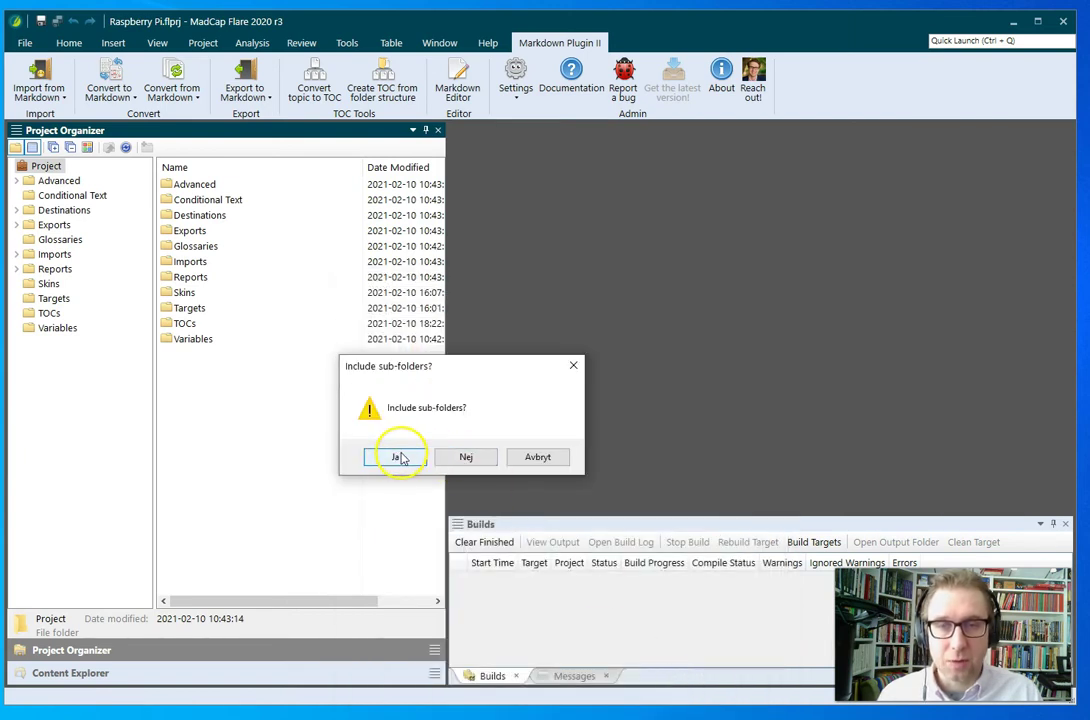
left_click(396, 456)
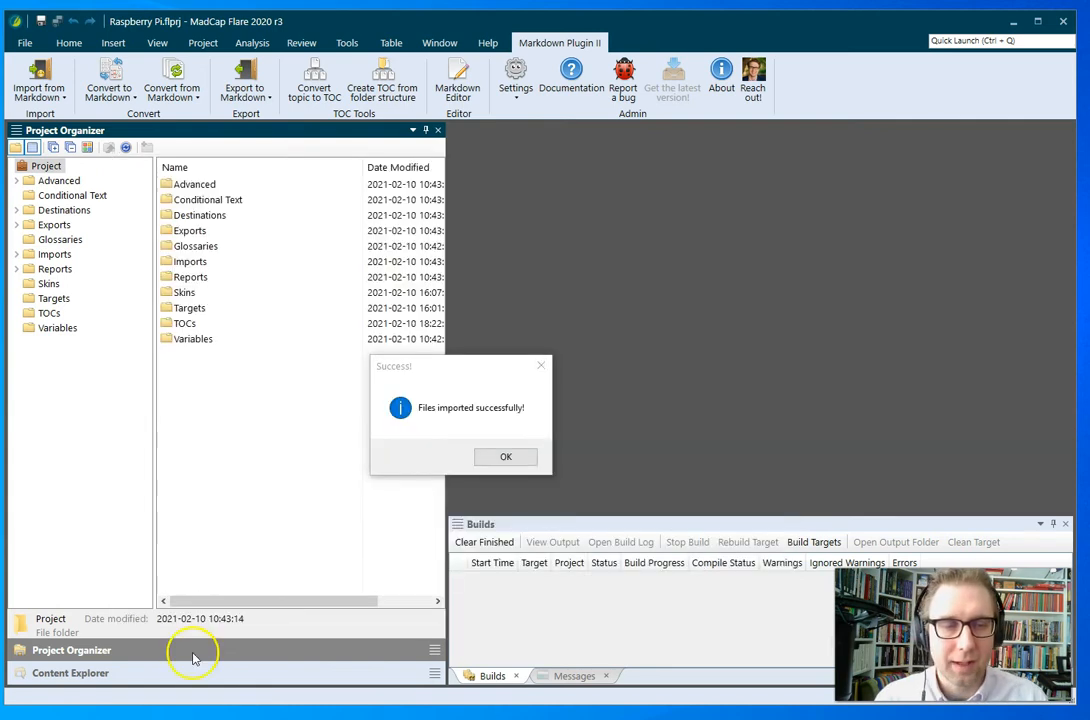
Show the imported Raspberry Pi topic folders and converted HTM files in the Content Explorer
left_click(504, 456)
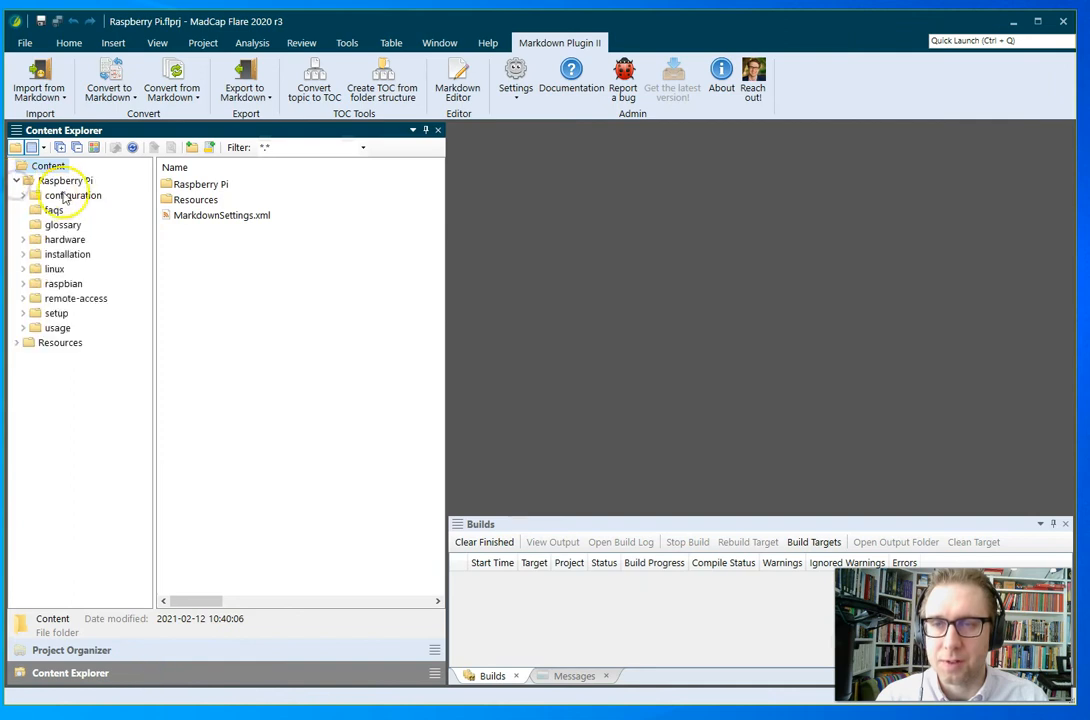
left_click(68, 180)
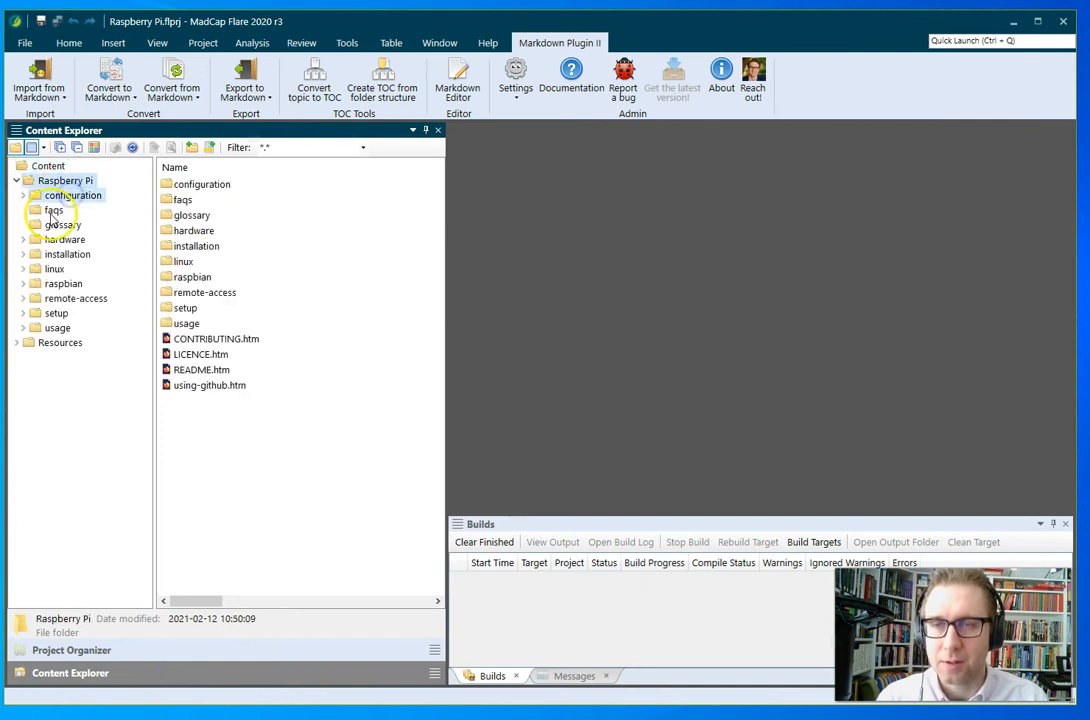
left_click(64, 224)
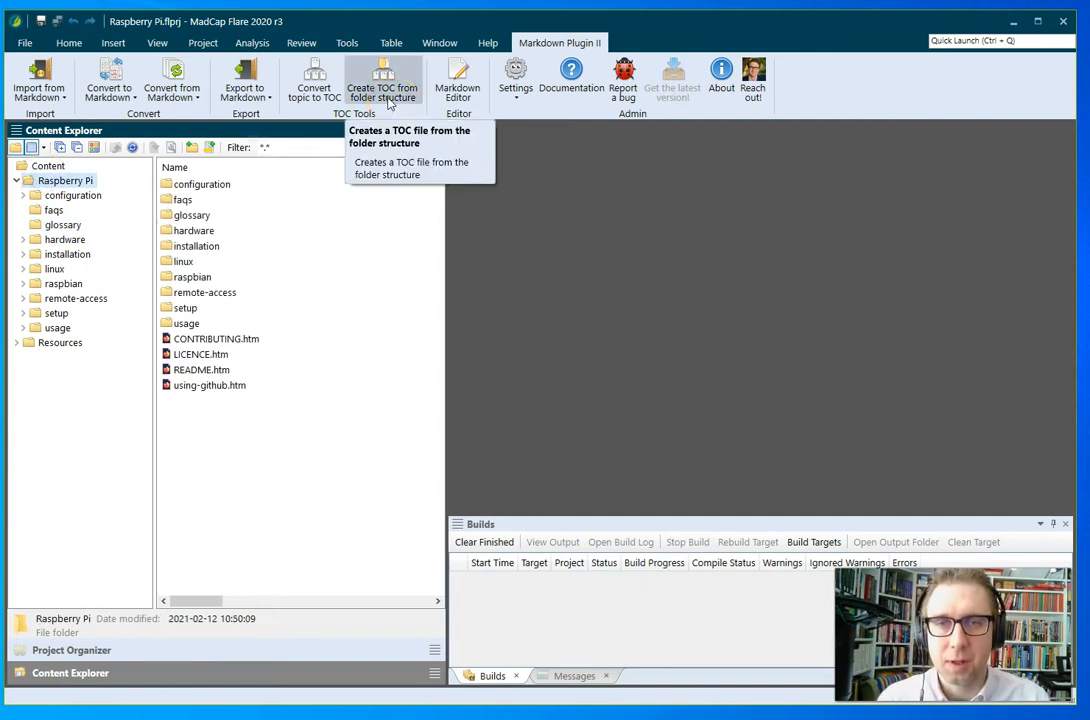
Generate a TOC from the Raspberry Pi content folder's structure
left_click(384, 84)
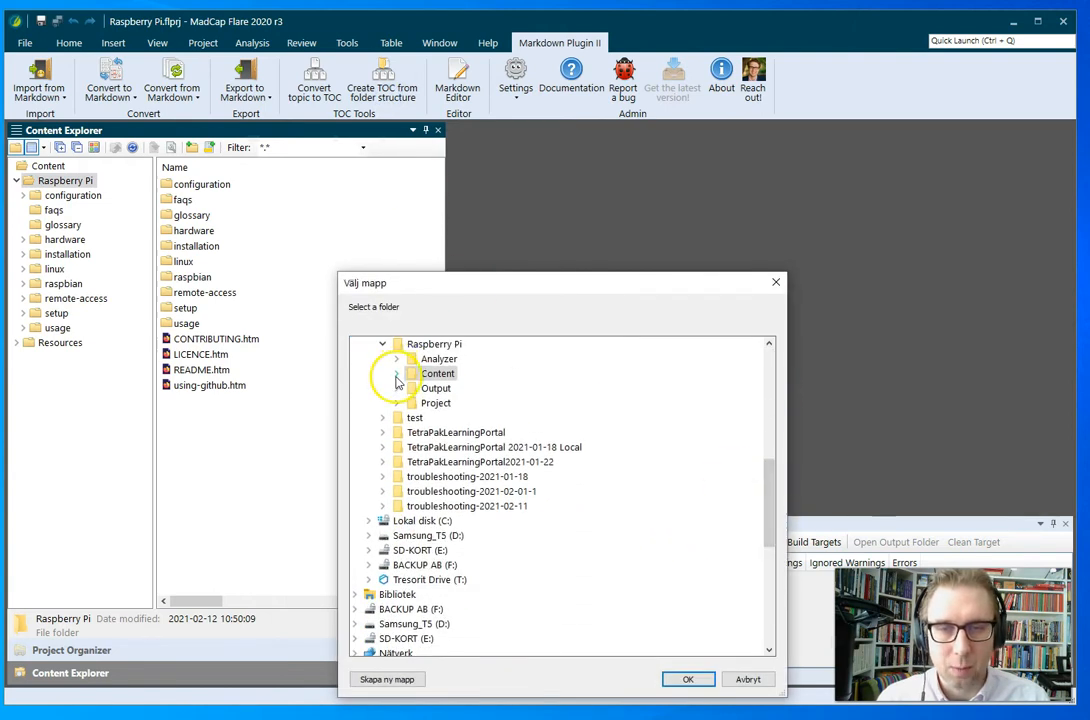
left_click(396, 380)
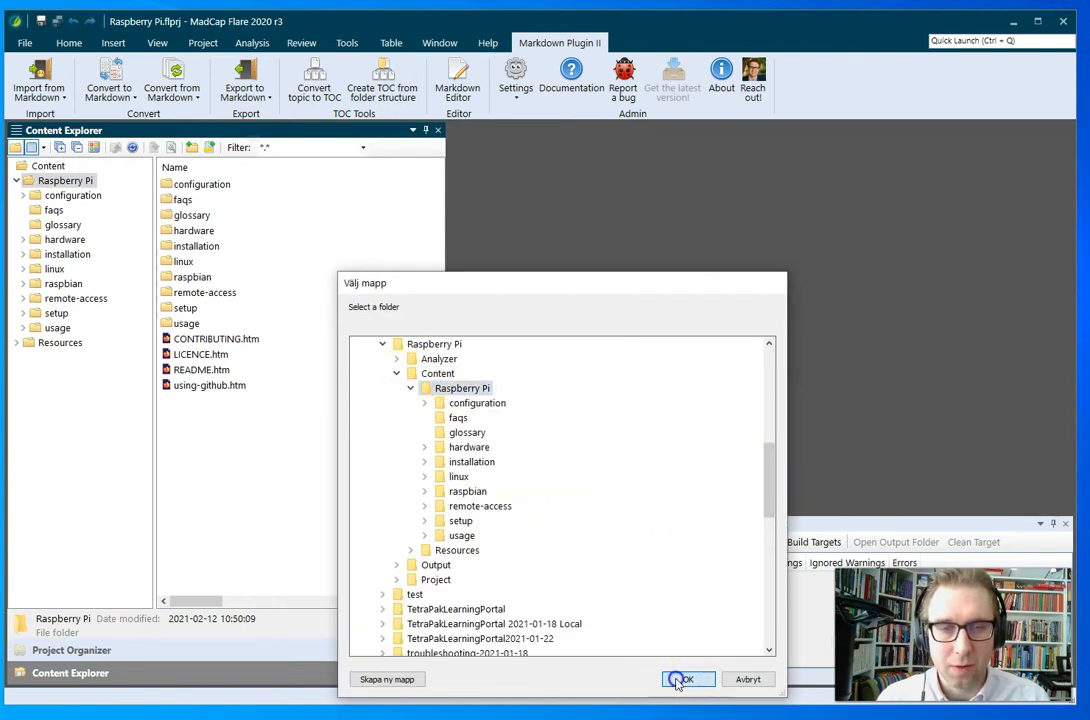
left_click(688, 680)
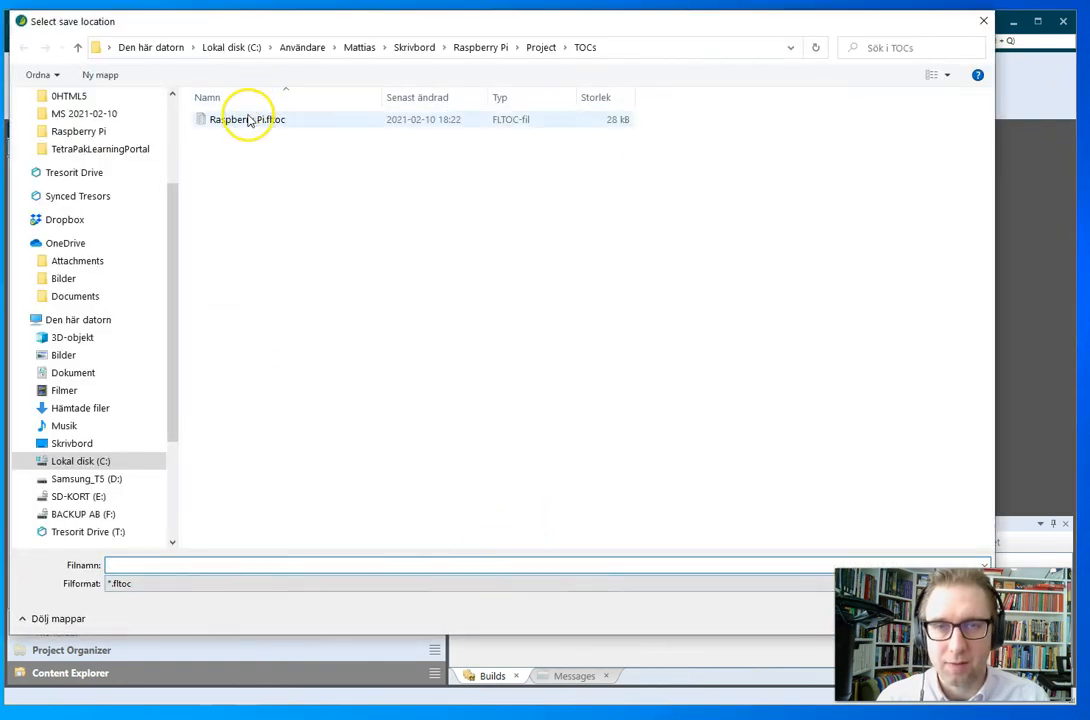
Save it as Raspberry Pi.fltoc in the TOCs folder, replacing the existing file
left_click(248, 120)
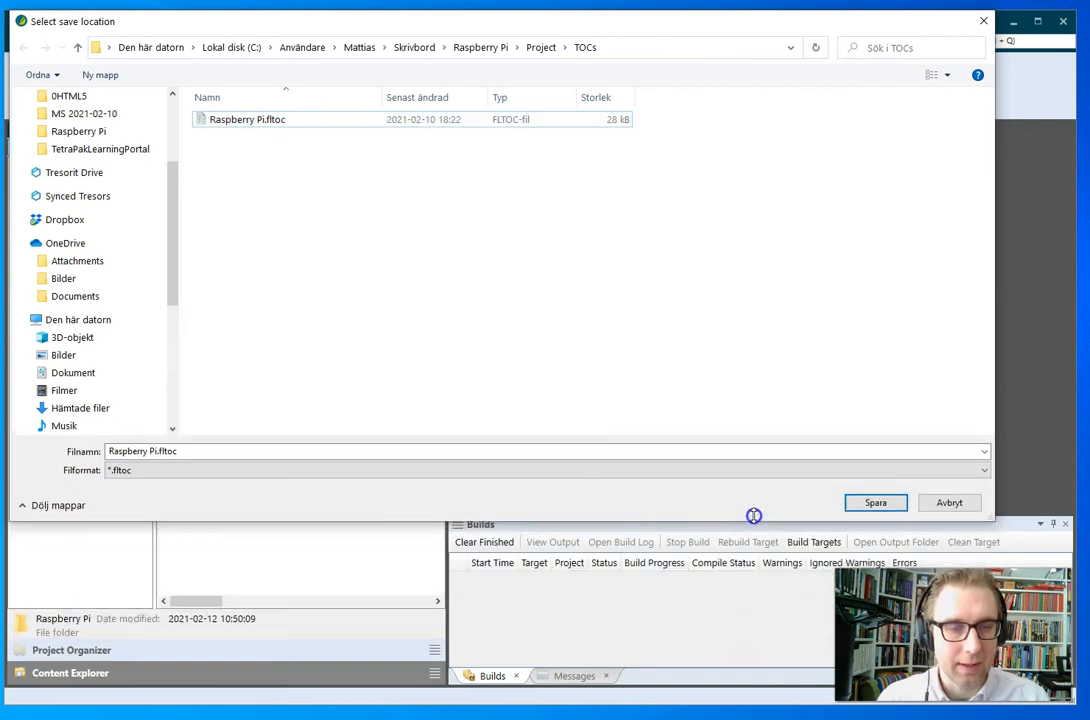
left_click(874, 502)
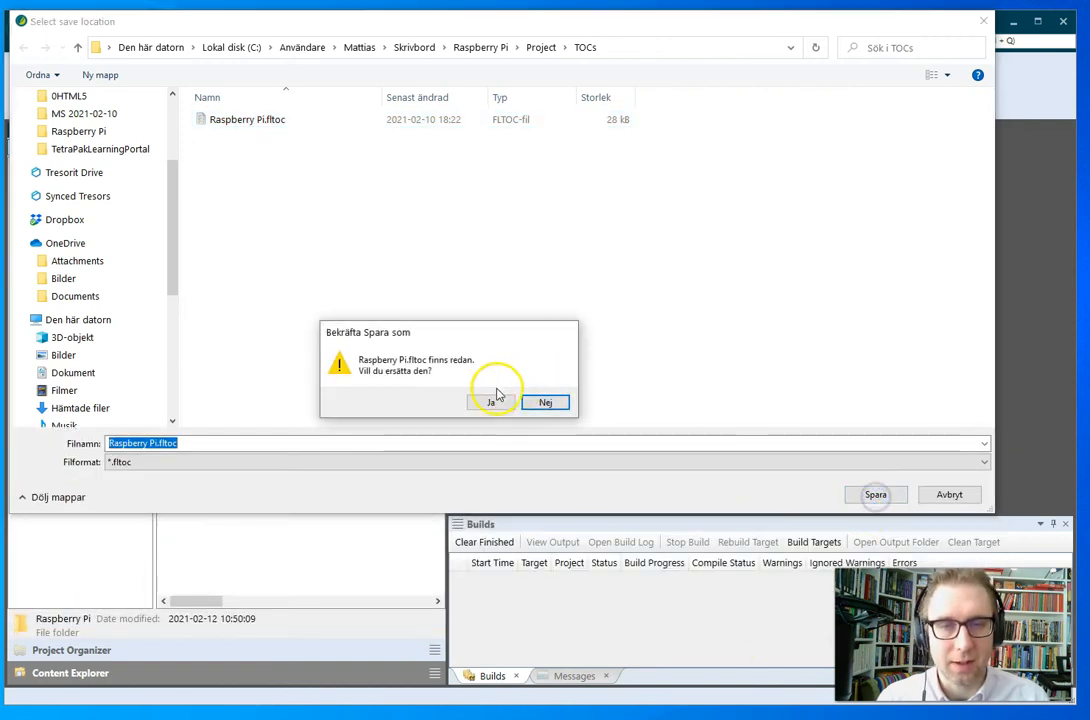
left_click(492, 402)
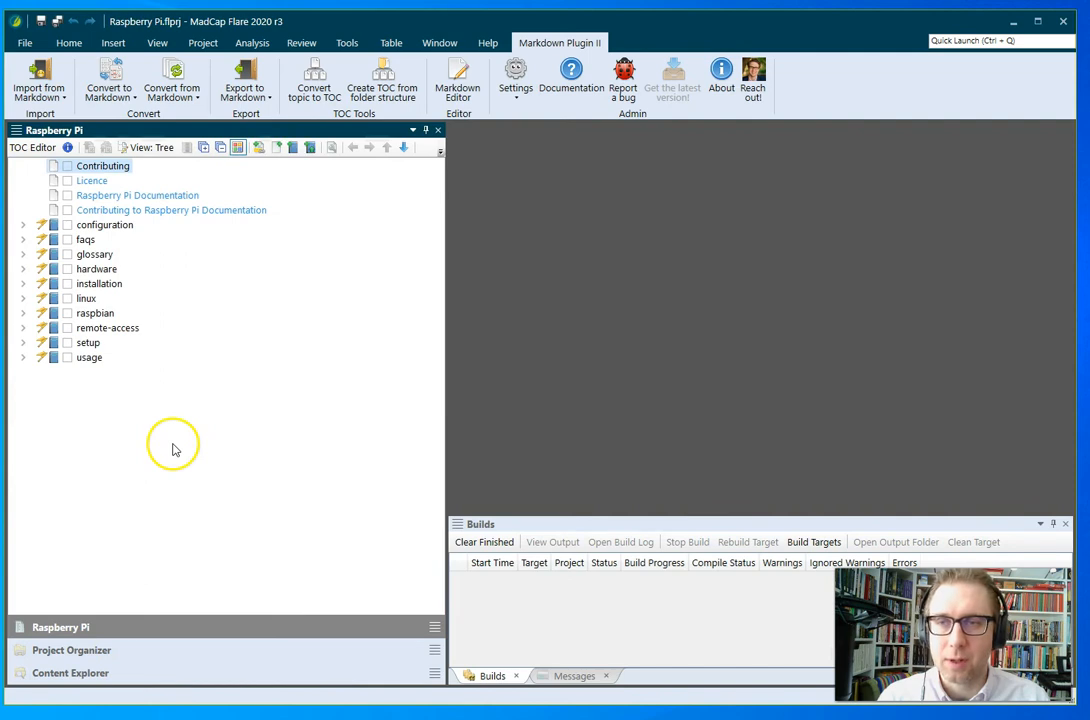
Browse the configuration and hardware sections of the new TOC, then list the project's targets
left_click(24, 224)
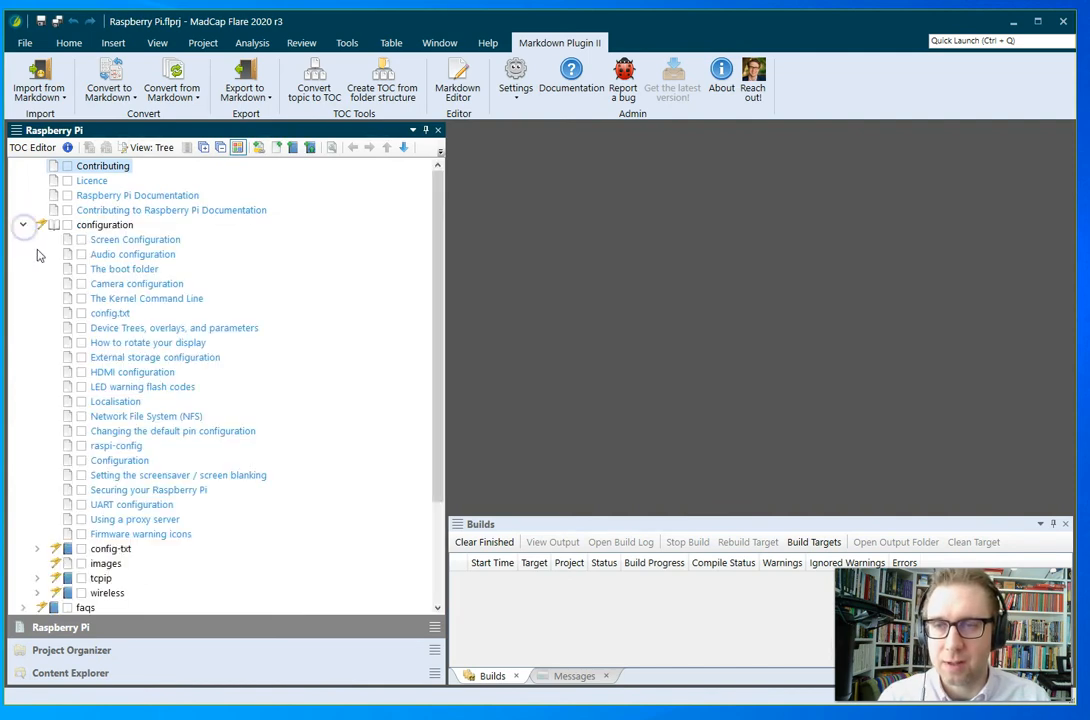
left_click(24, 224)
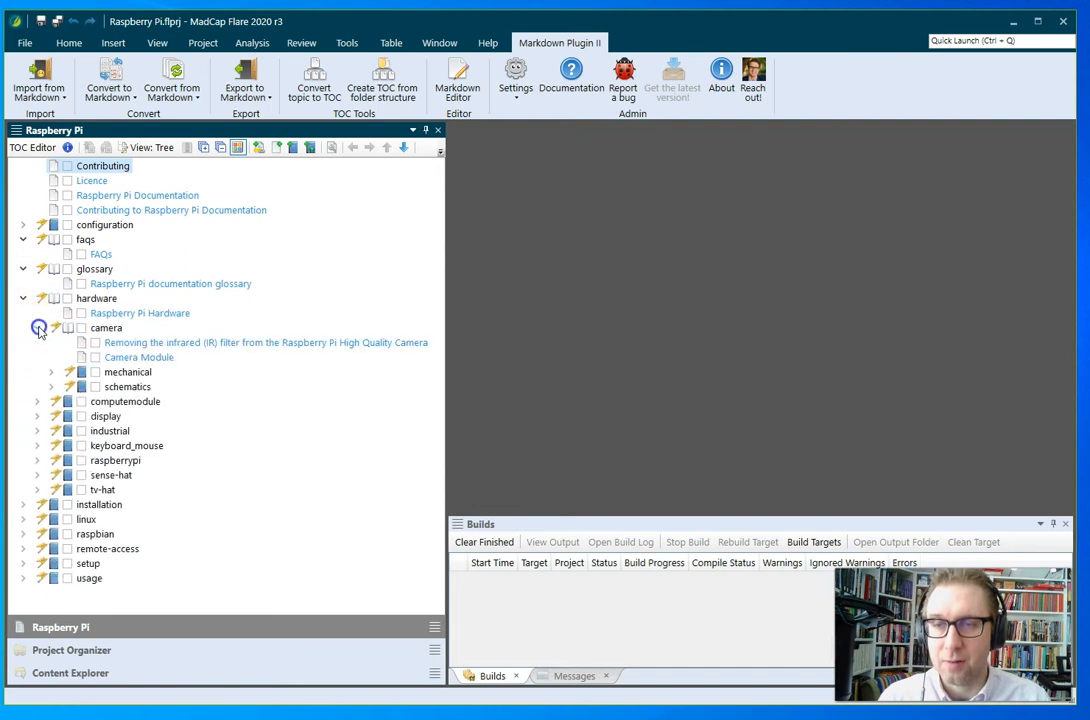
left_click(36, 370)
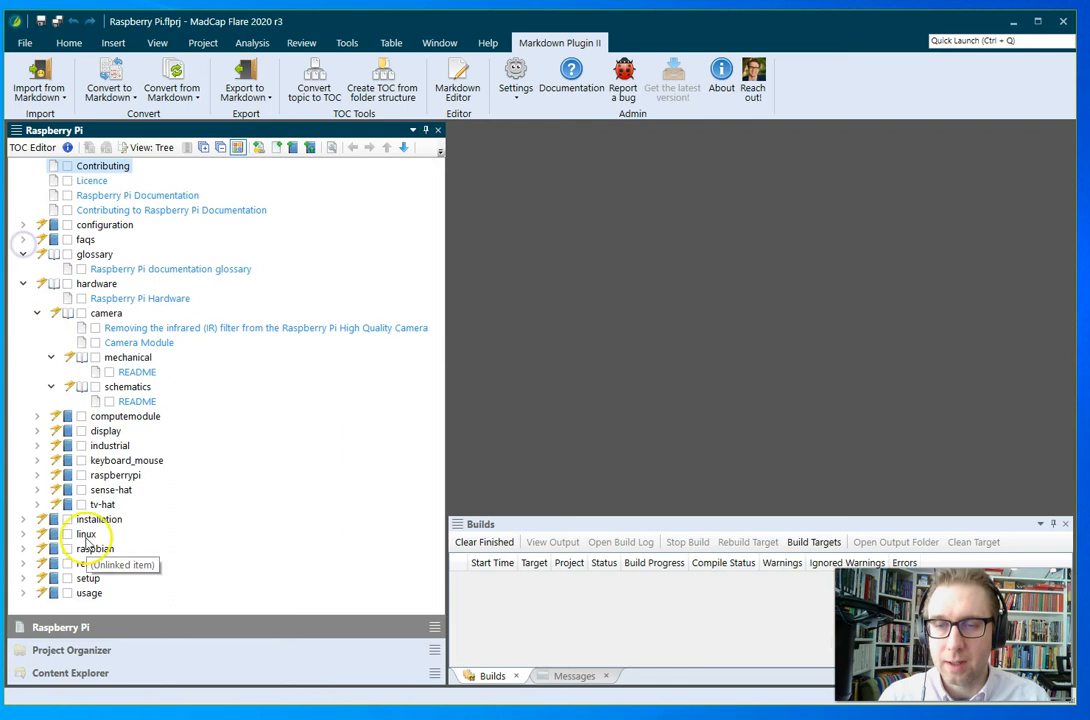
left_click(72, 648)
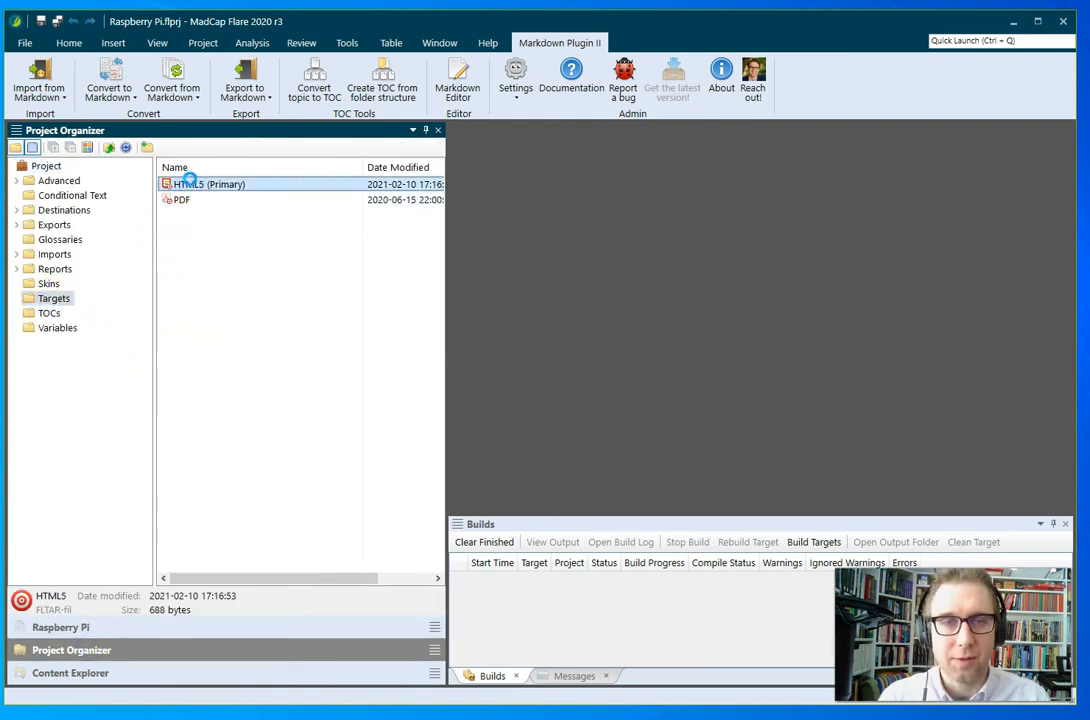
View the HTML5 target with the Raspberry Pi master TOC, regenerating its out-of-date output
double_click(208, 184)
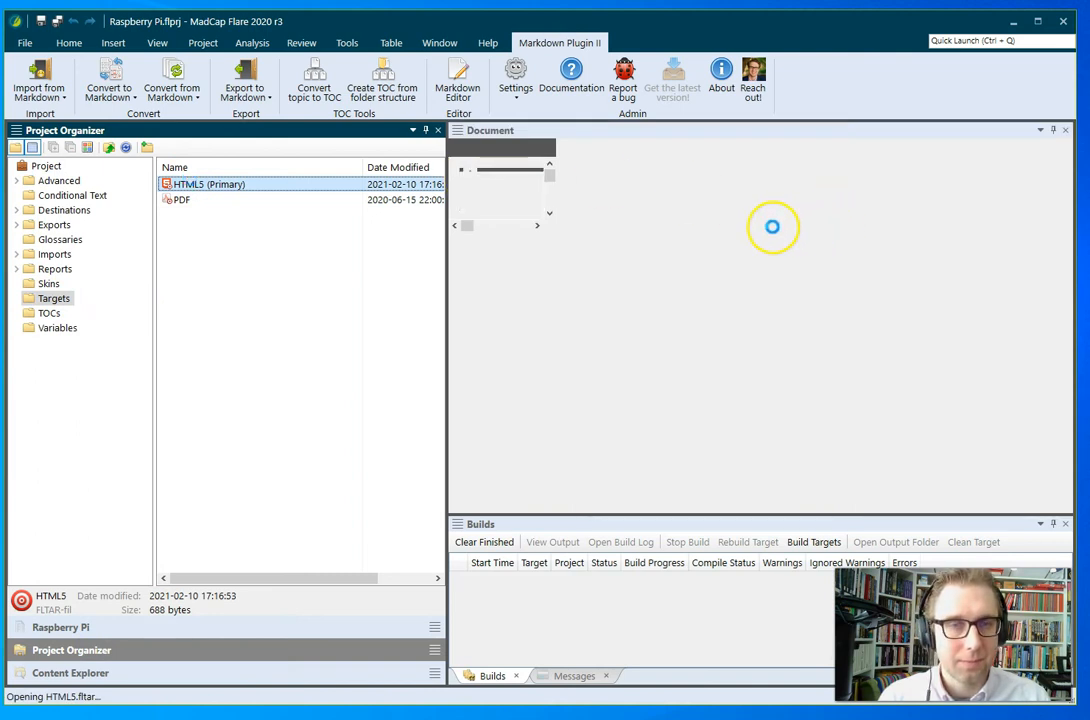
double_click(208, 184)
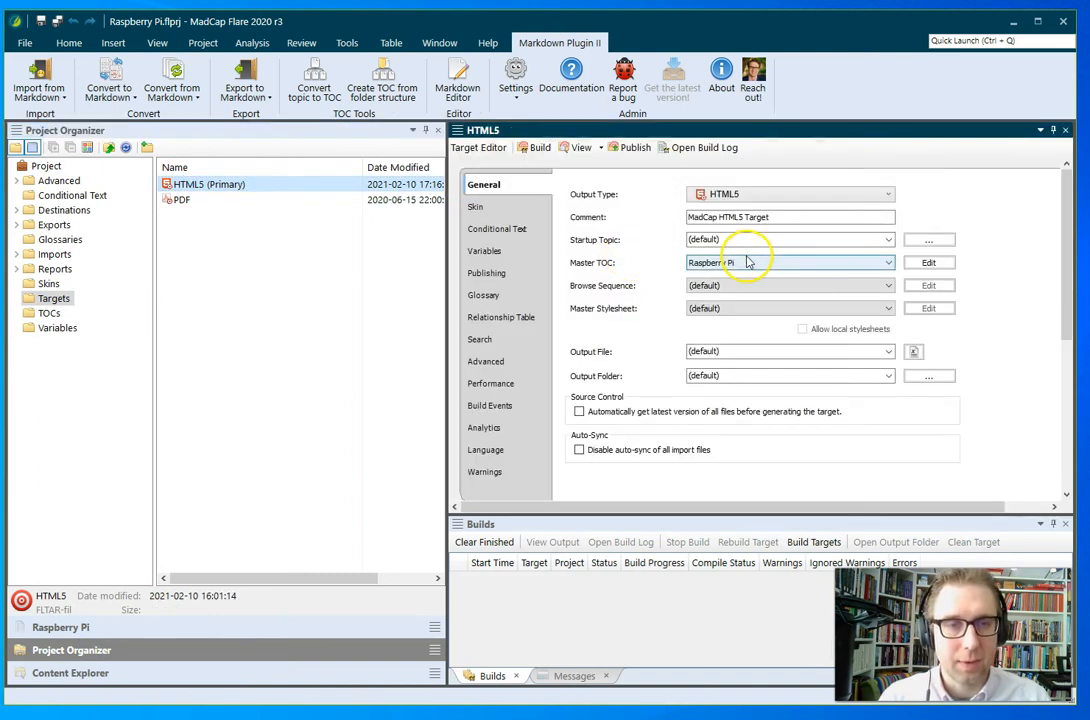
left_click(574, 148)
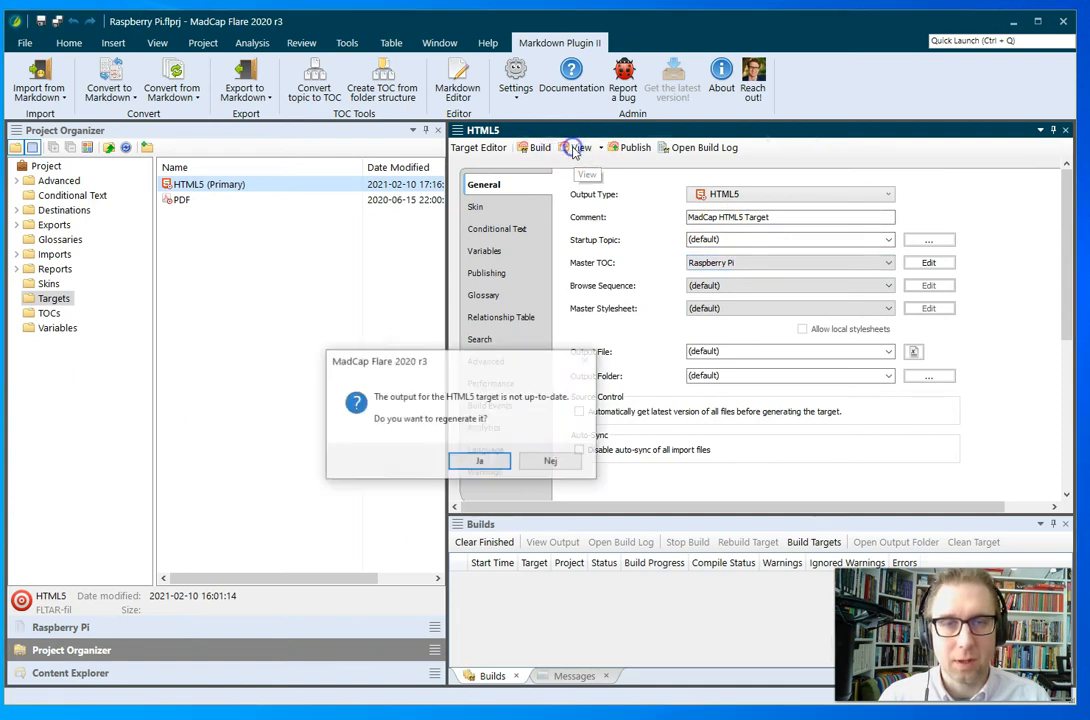
left_click(480, 460)
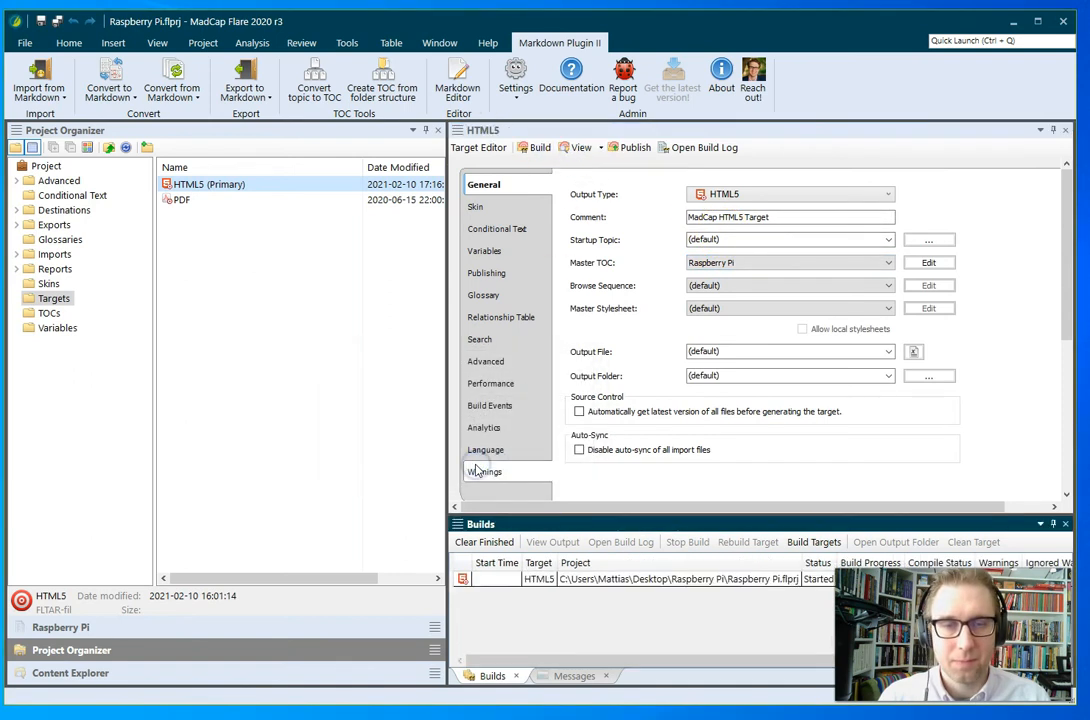
mouse_move(256, 628)
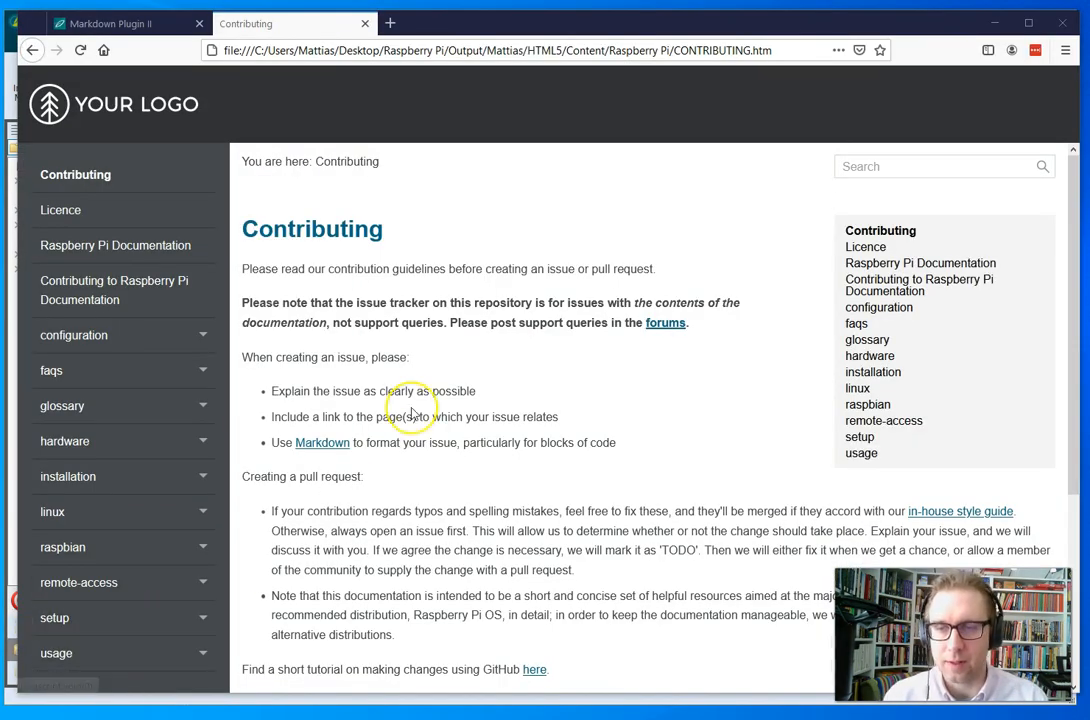
mouse_move(252, 348)
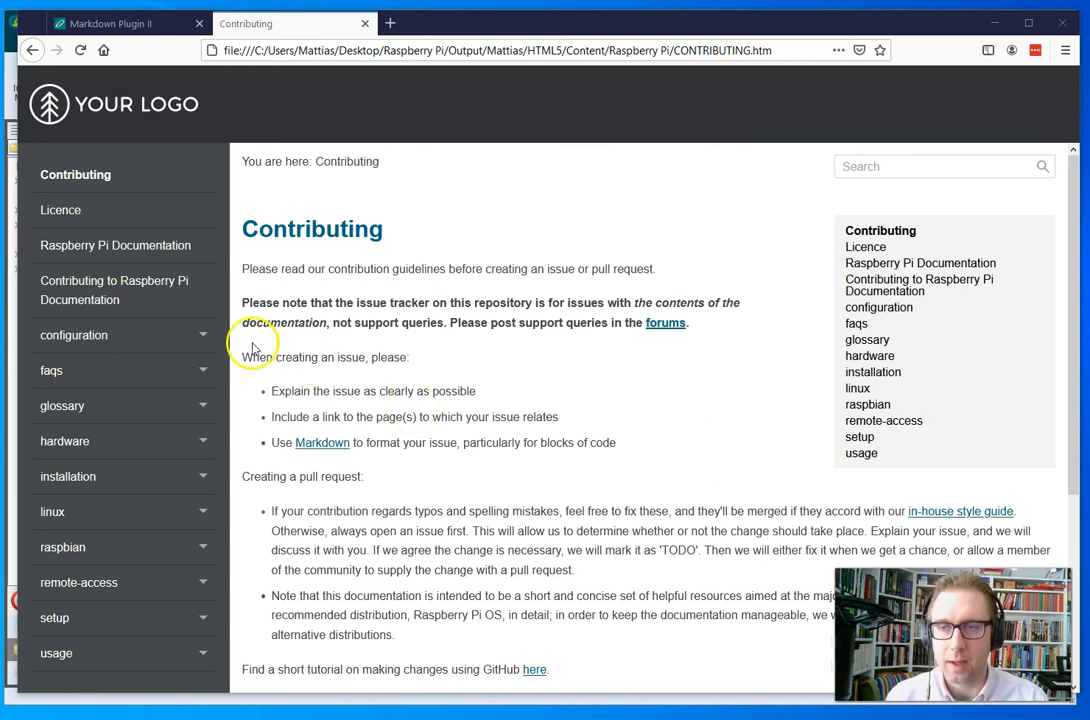
Expand configuration in the help menu and read the Onboard analogue audio options in config.txt topic
left_click(72, 336)
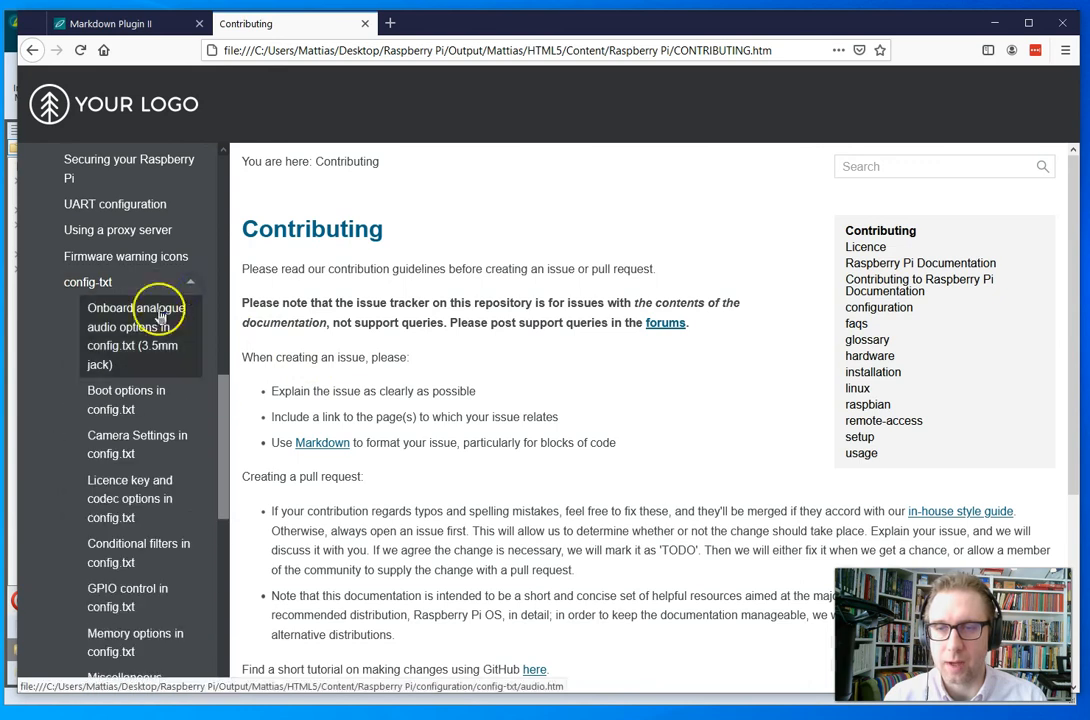
left_click(136, 336)
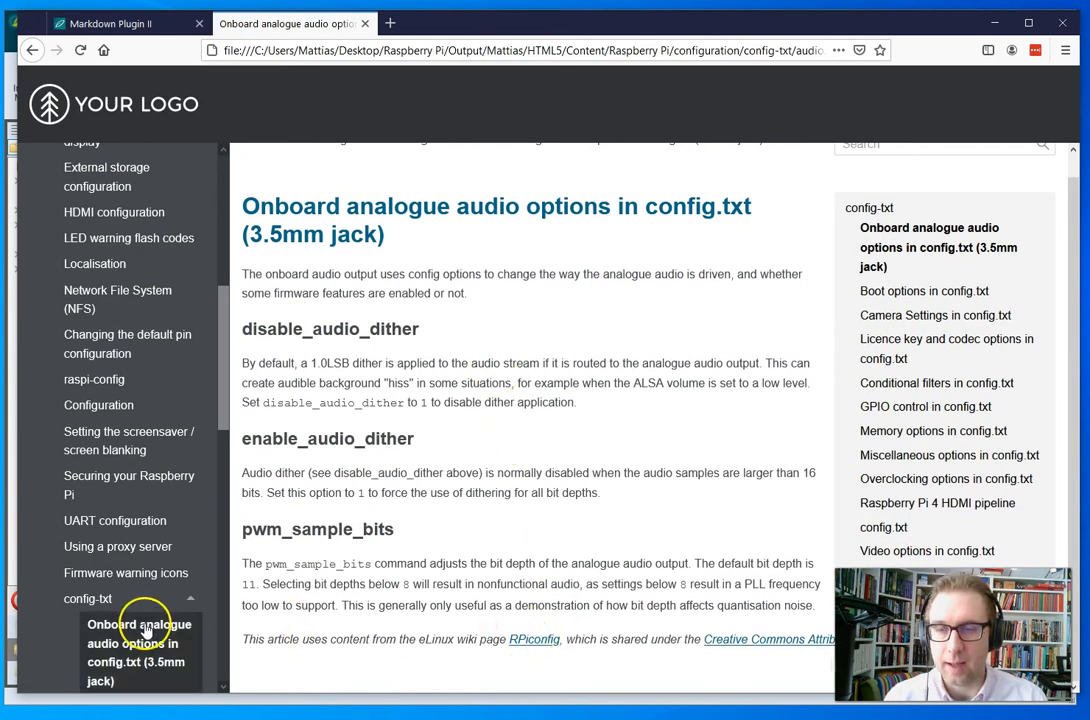
scroll("up", 3)
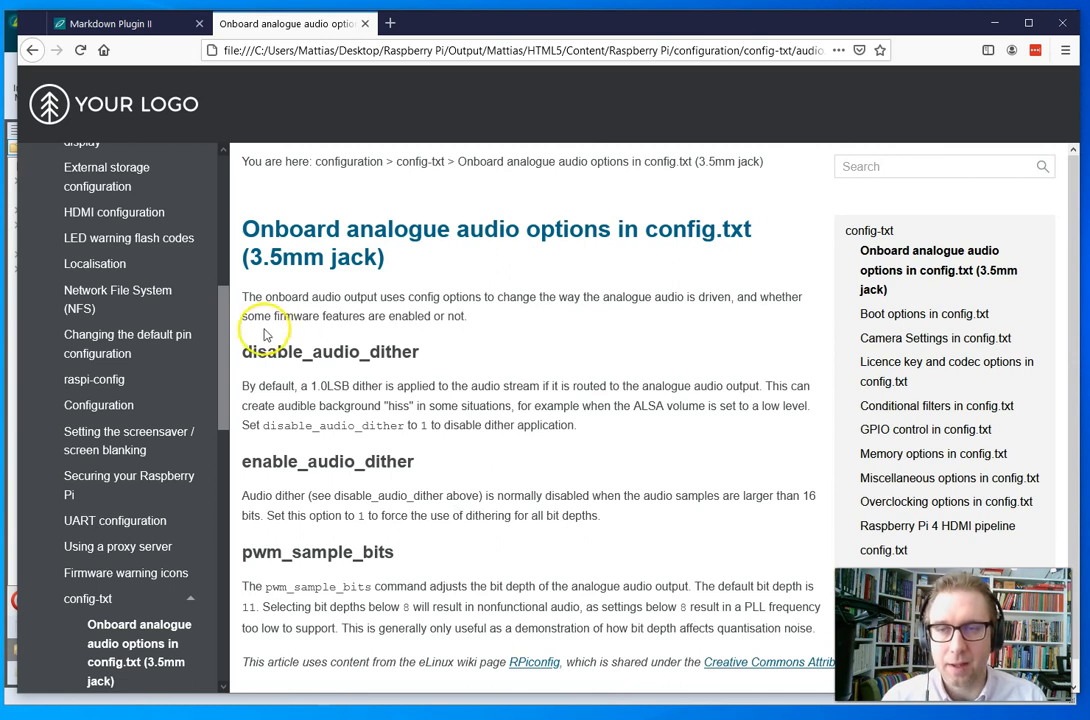
scroll("up", 3)
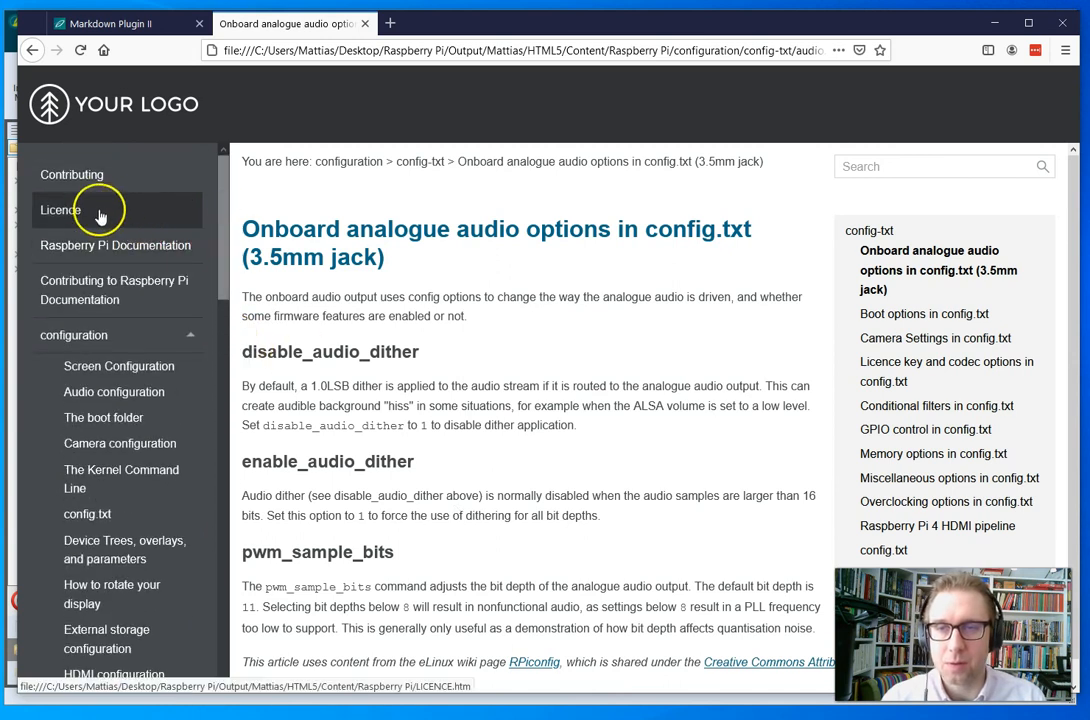
mouse_move(96, 244)
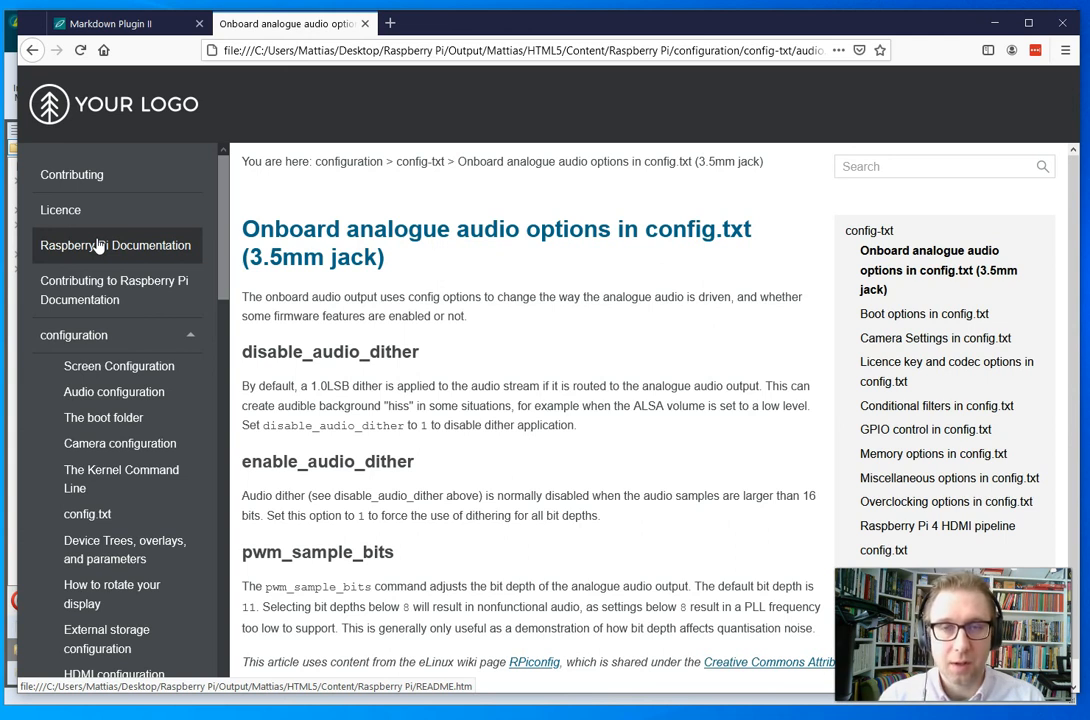
mouse_move(62, 348)
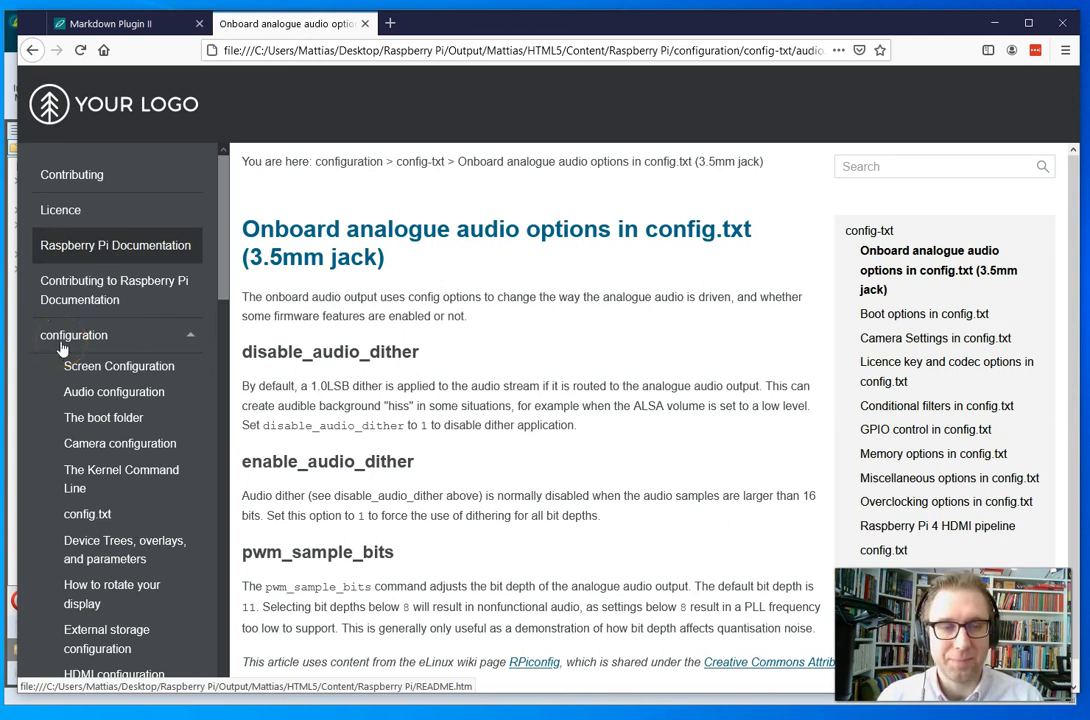